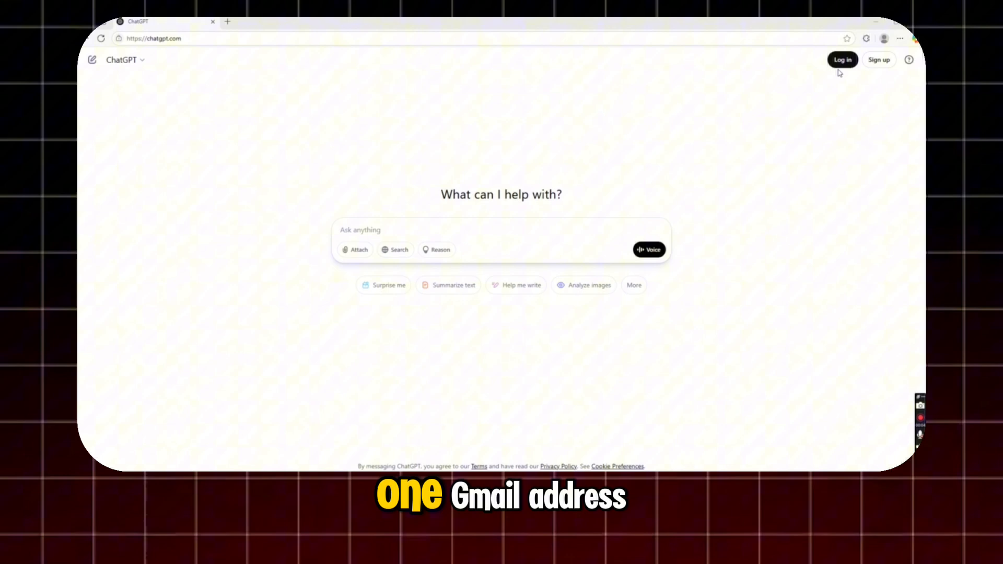
- Log in to ChatGPT with the Google account, submitting its password and allowing access to OpenAI
click(878, 60)
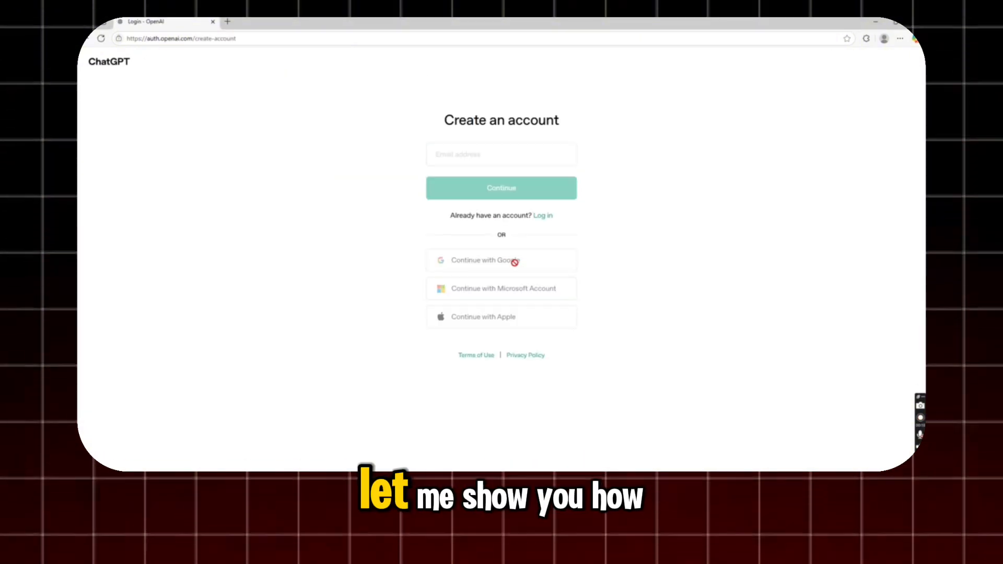
click(501, 260)
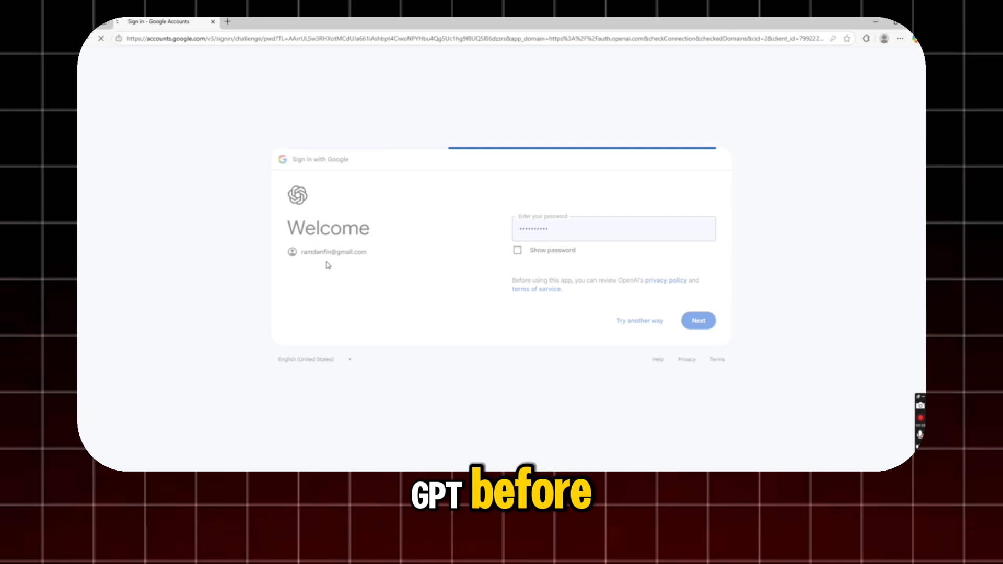
click(698, 321)
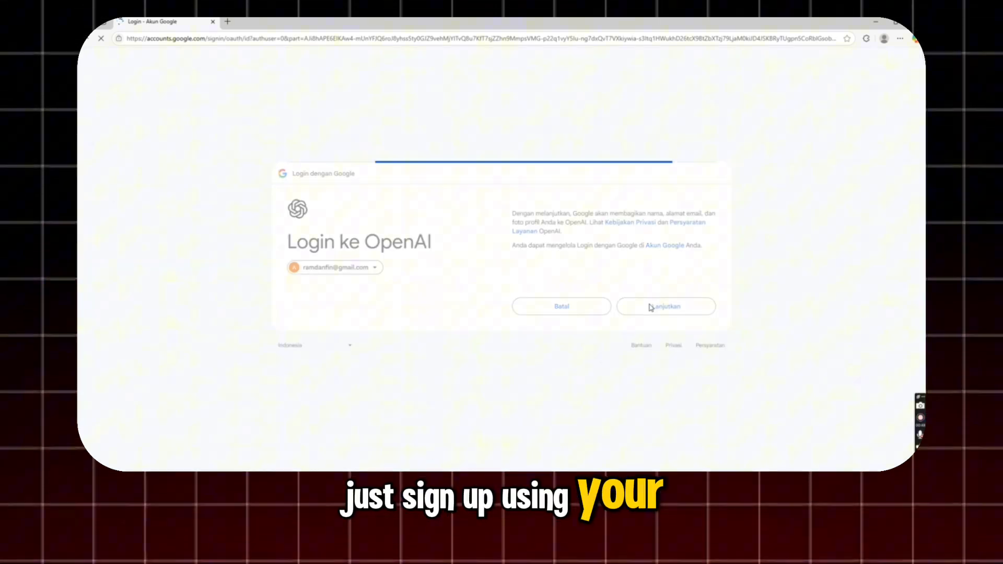
click(665, 306)
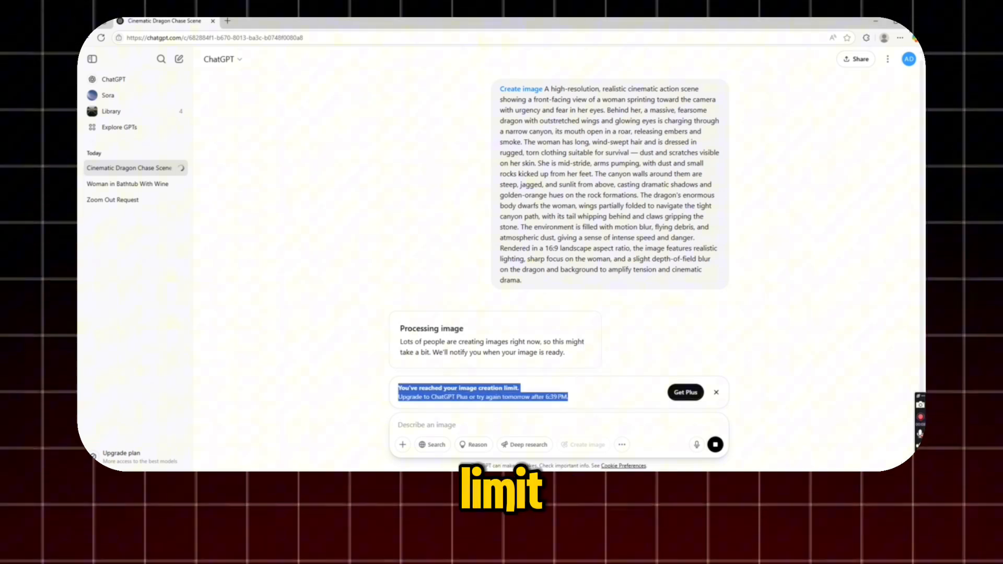
- Log out of the limited account from the profile menu and return to the sign-in page
click(908, 58)
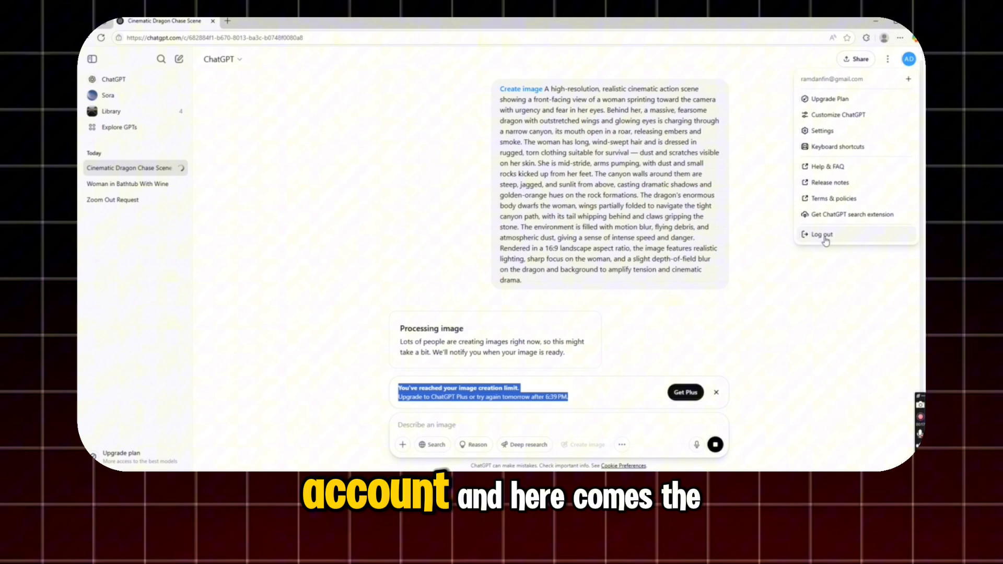
click(821, 234)
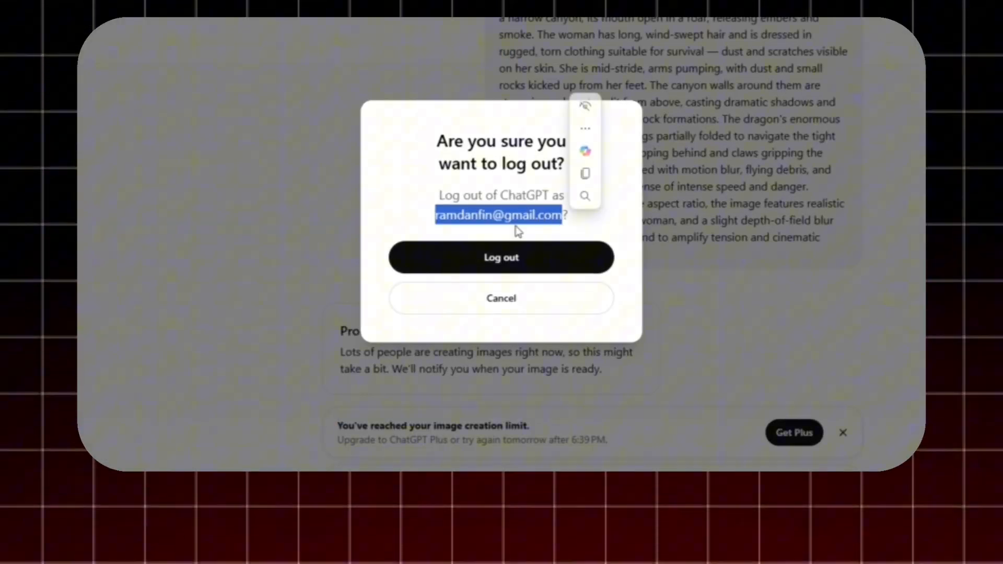
click(502, 257)
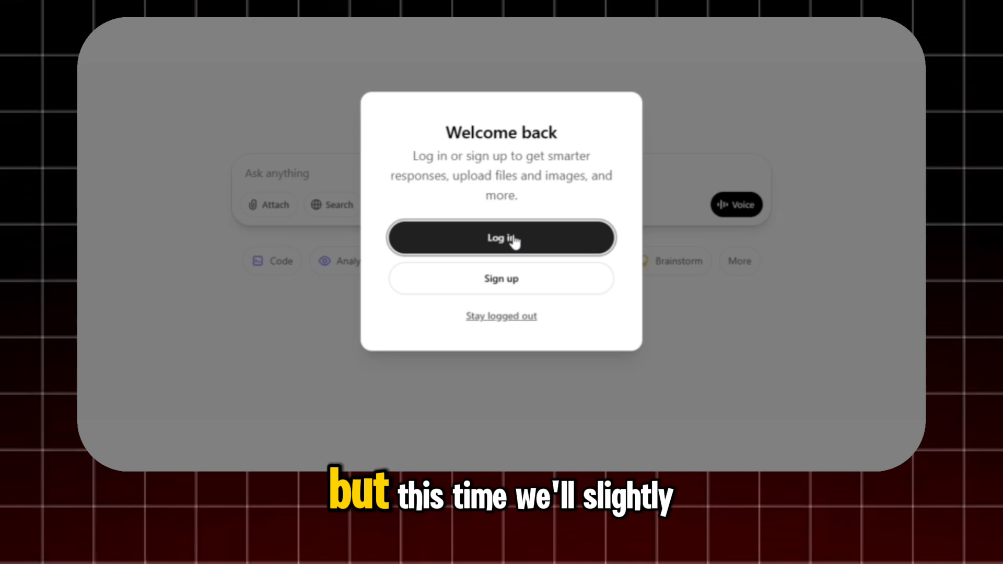
click(501, 238)
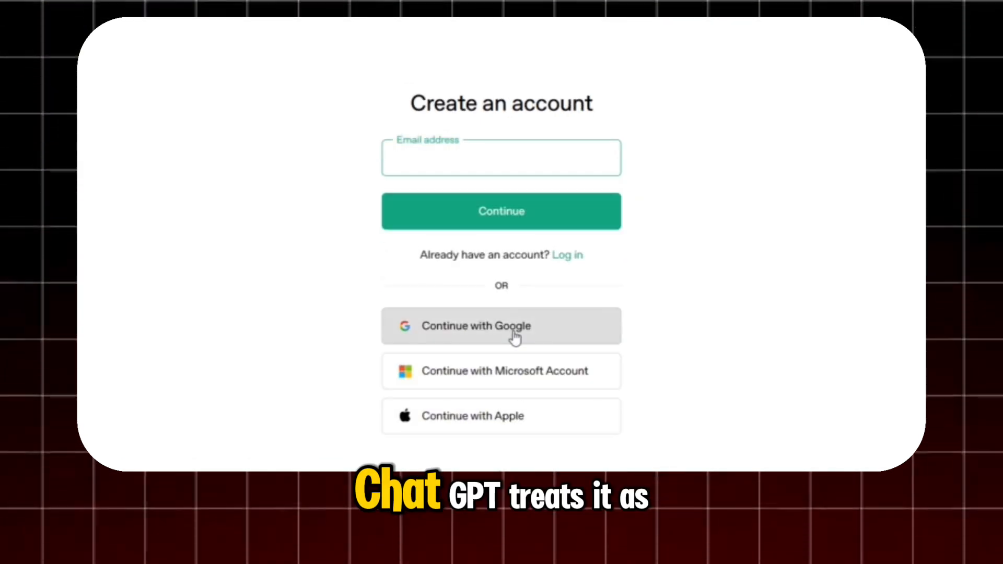
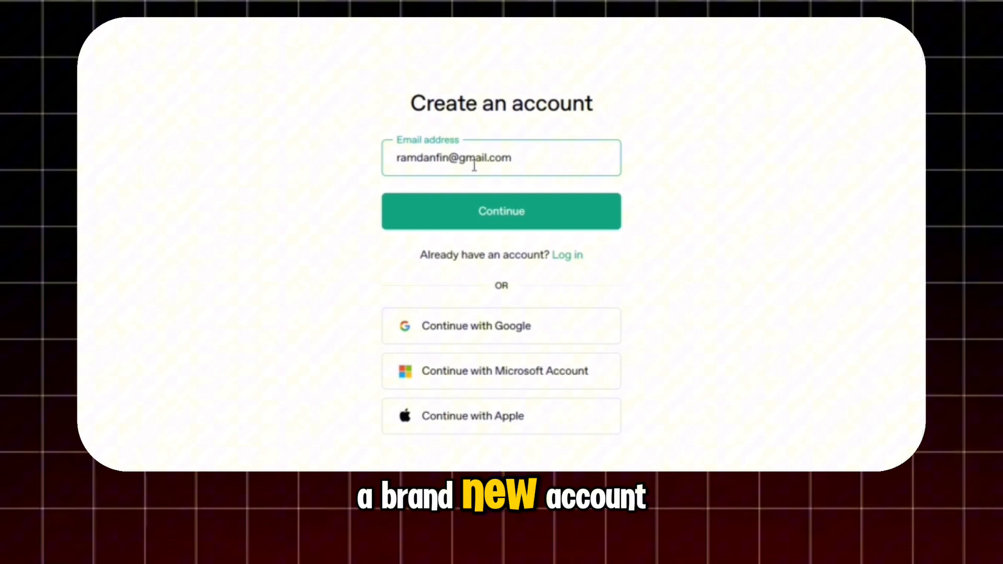
click(501, 211)
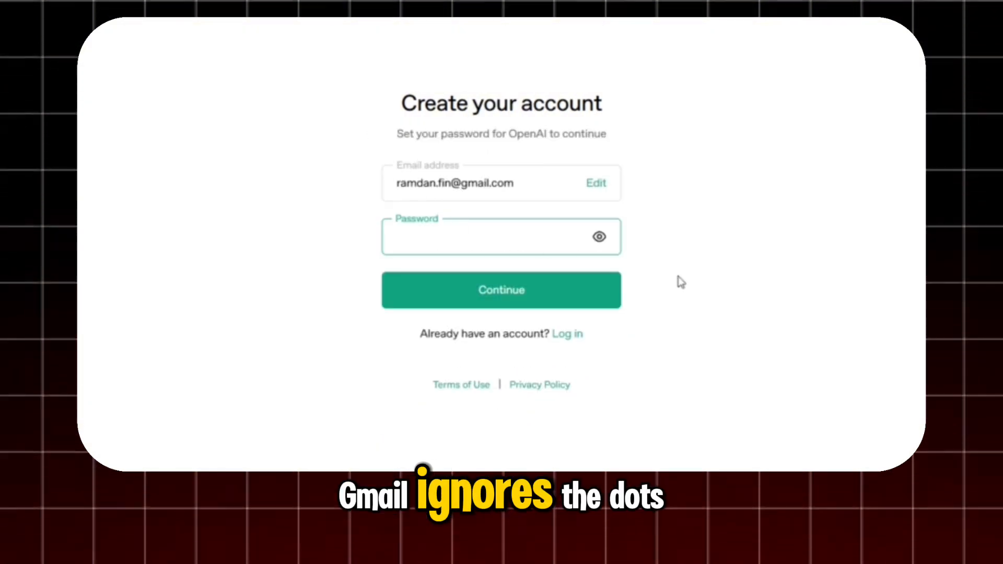
click(501, 290)
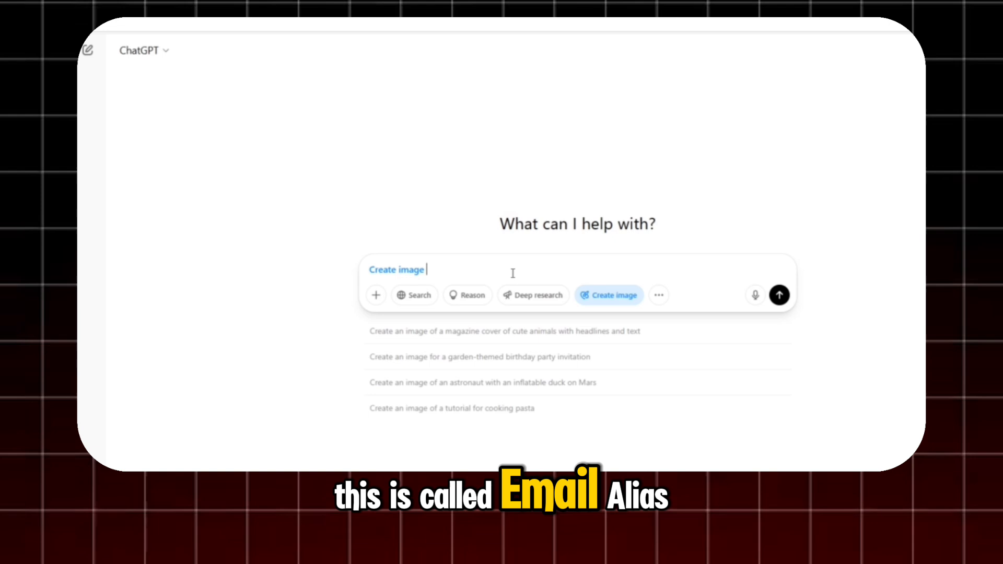
- Generate an image from the prompt 'a beauty woman talking in podcast room' on the new account
text(a beauty woman talking in podcast room)
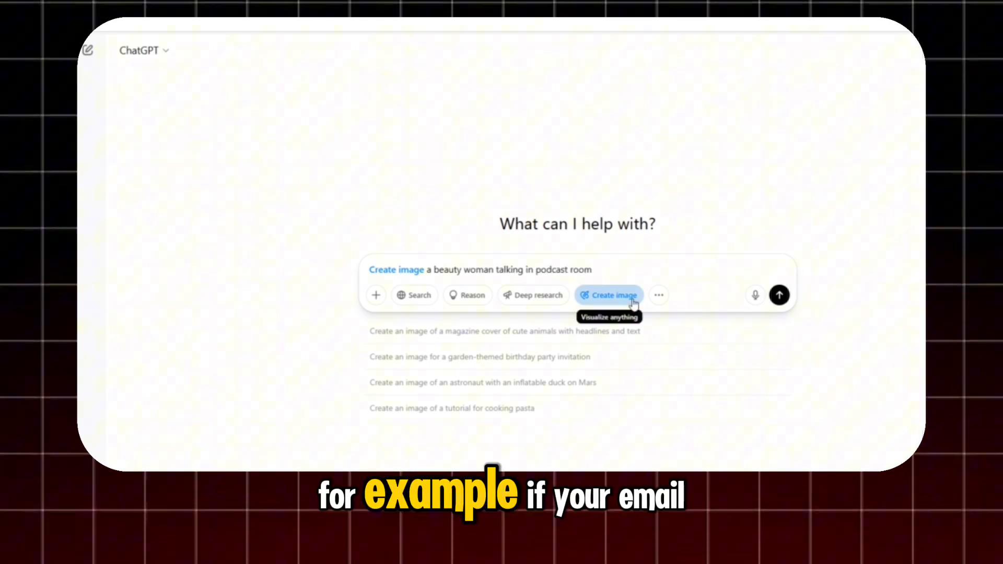
click(778, 295)
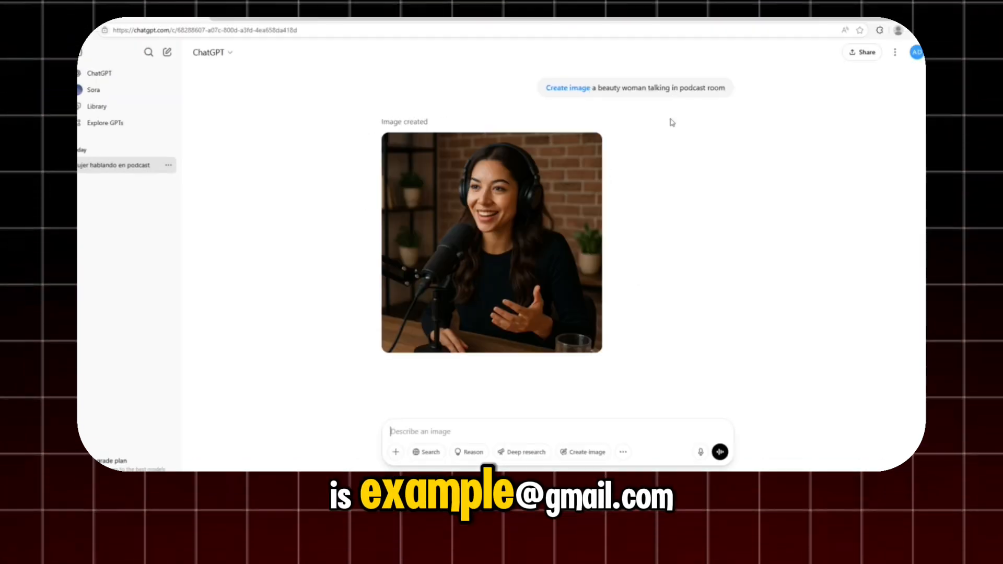
click(919, 52)
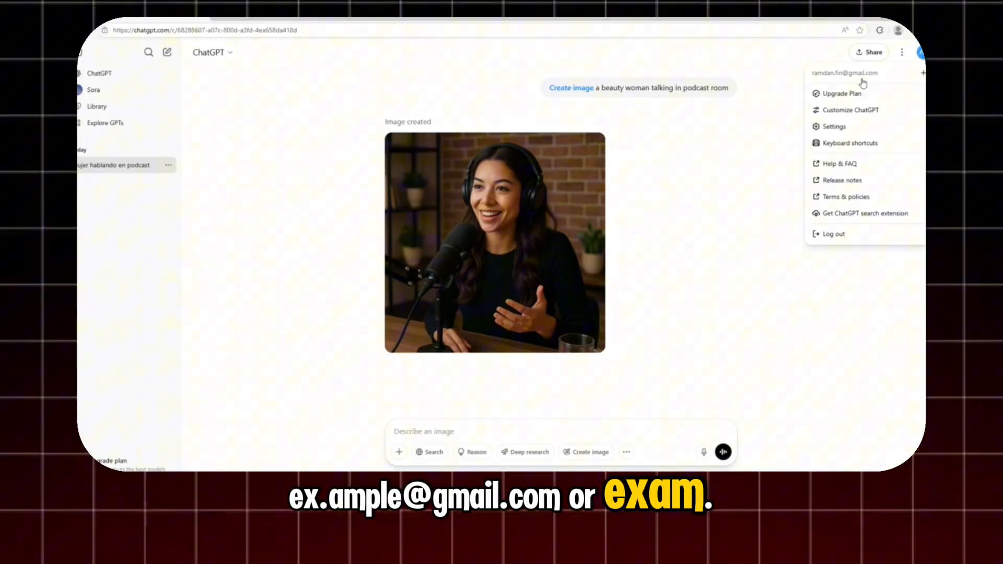
mouse_move(563, 218)
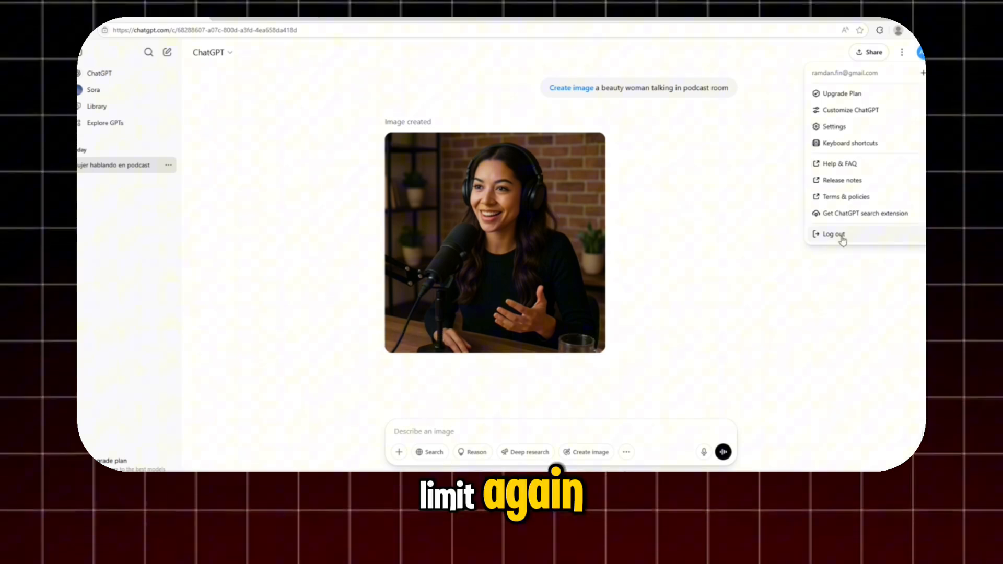
- Log out, sign up with a differently dotted Gmail address and password, and take the verification code from Gmail
click(833, 234)
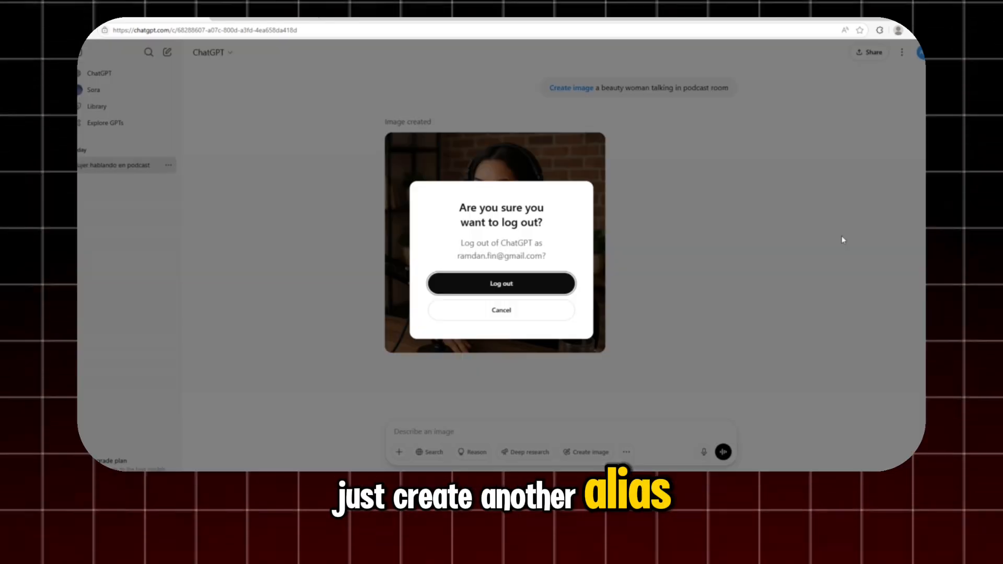
click(501, 284)
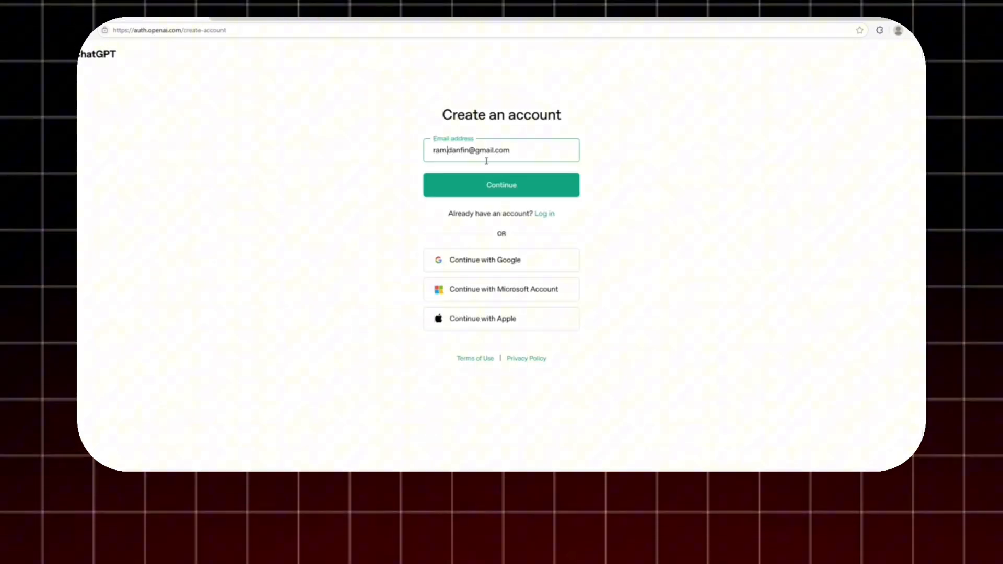
click(502, 185)
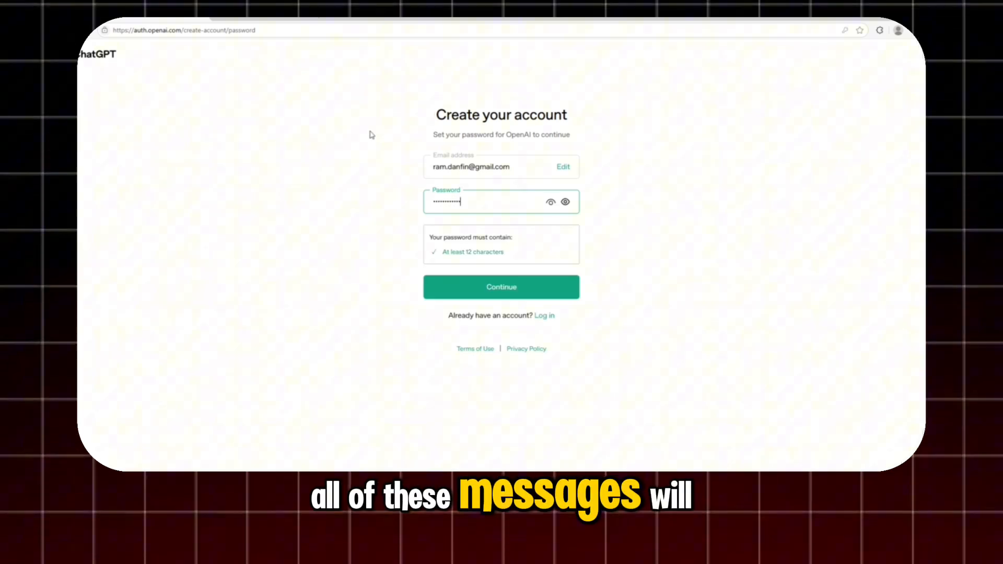
click(502, 286)
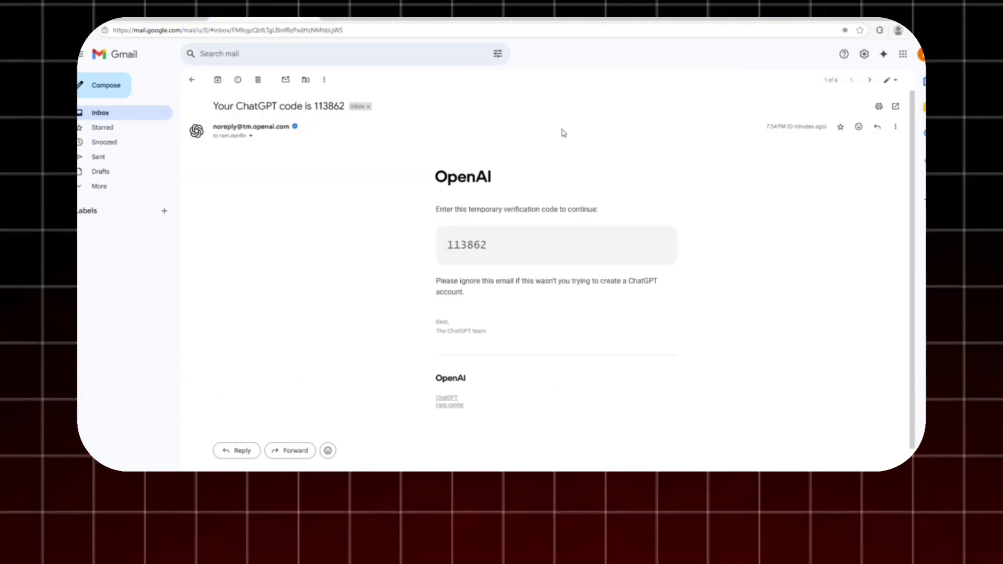
click(251, 135)
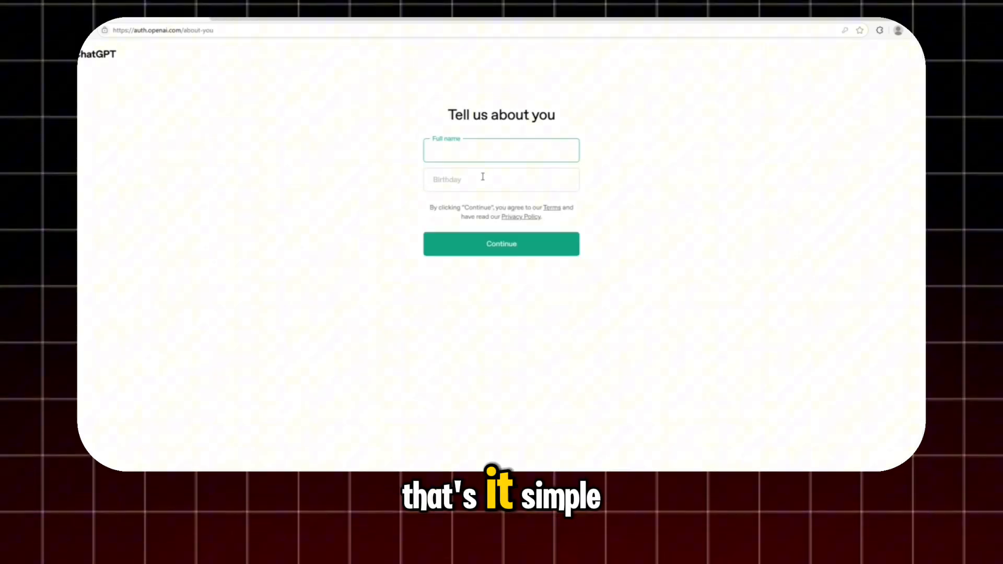
- Submit the about-you form with full name 'AI' and birthday, then switch the new chat to image creation
text(AI)
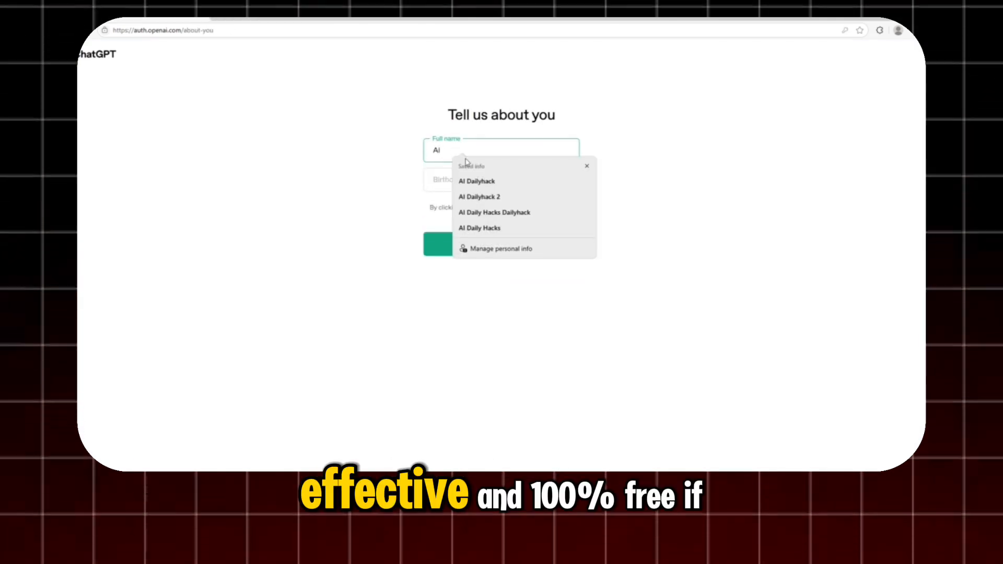
click(476, 182)
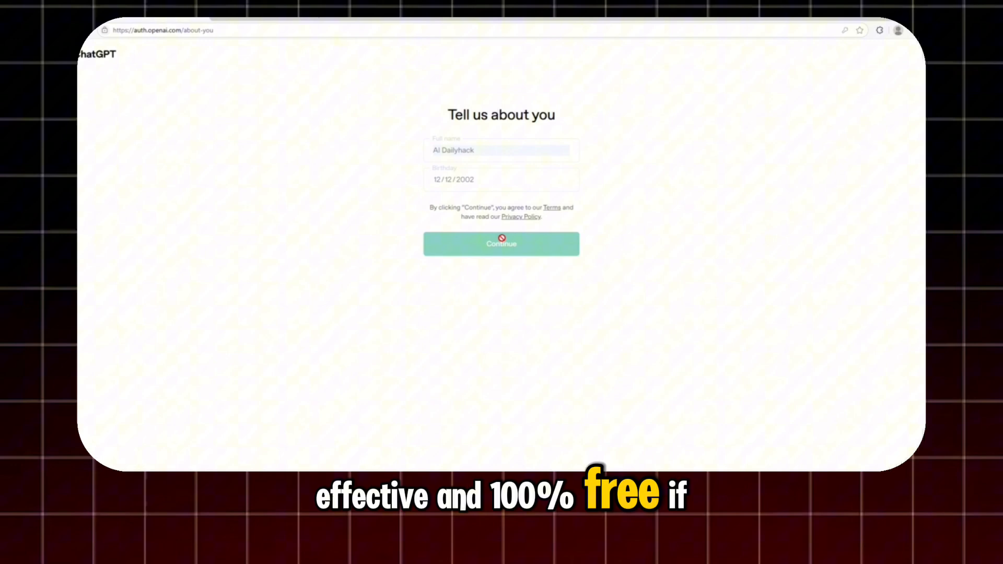
click(502, 243)
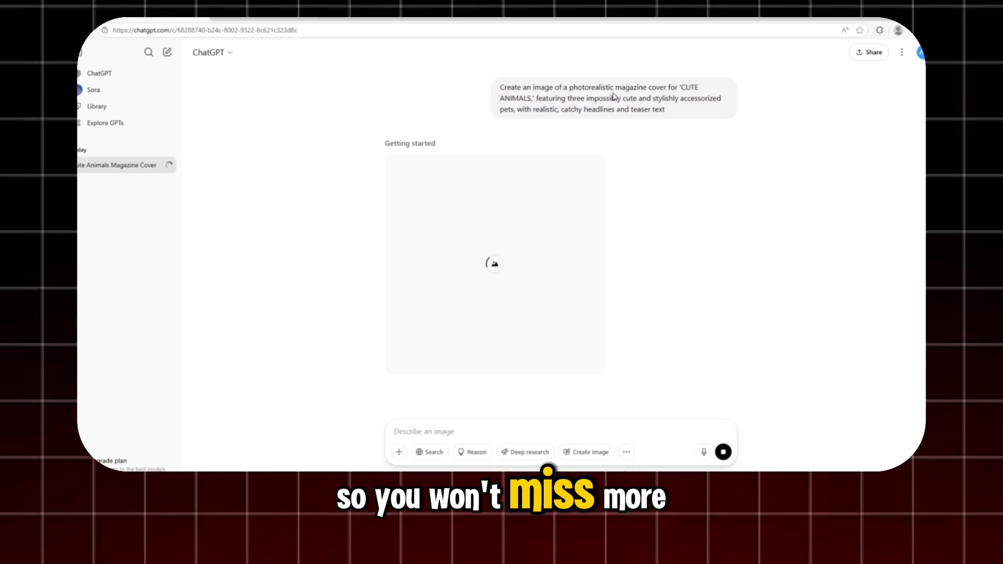
click(586, 451)
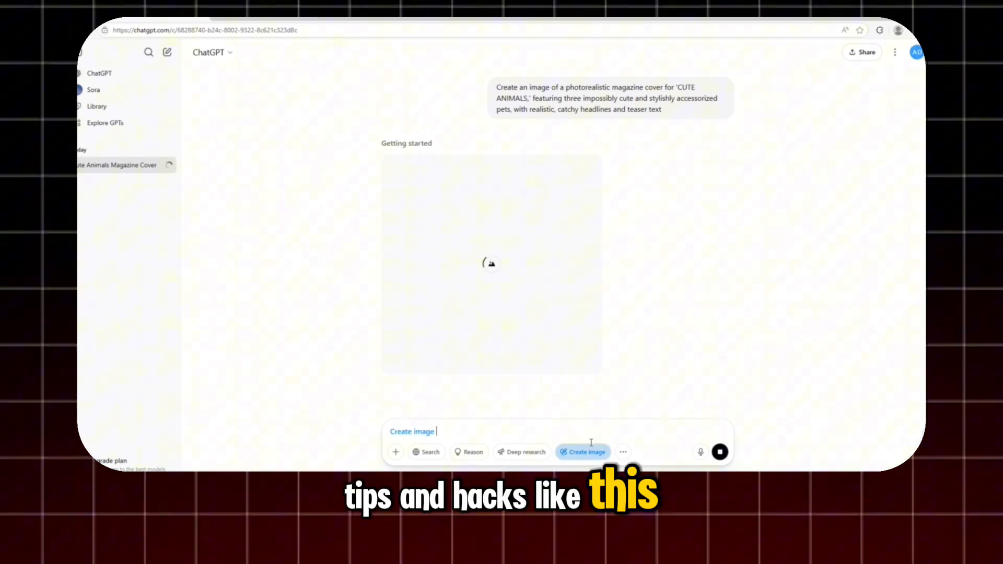